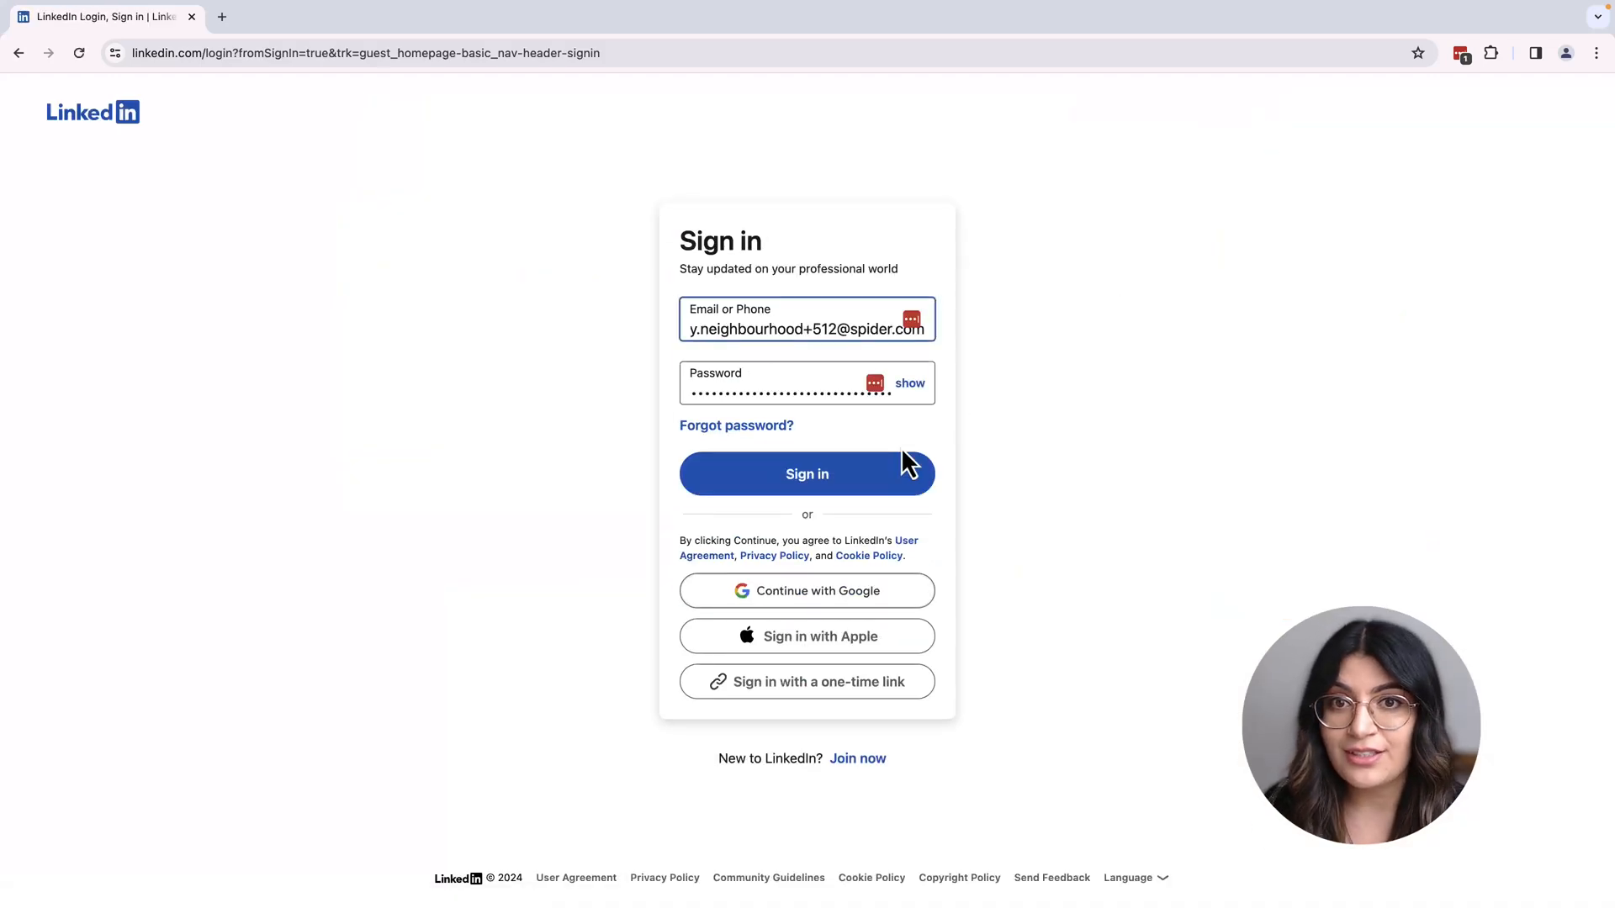
Return from the LinkedIn sign-in page to the public home page via the logo.
click(807, 473)
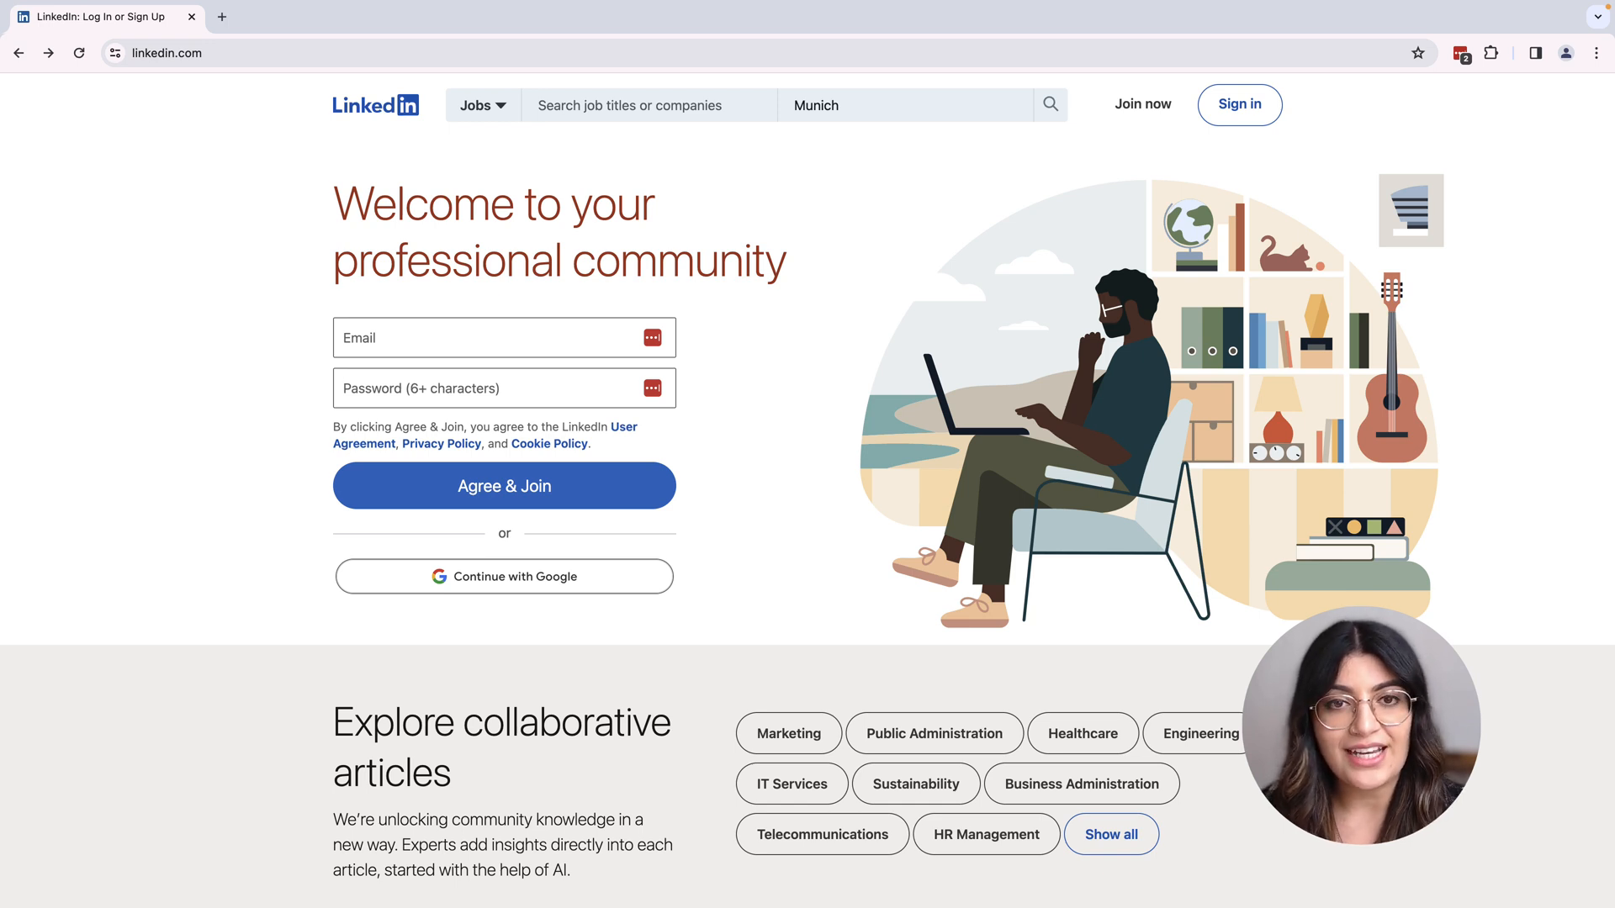
Open the LinkedIn join form and autofill the saved email address from LastPass.
click(1143, 104)
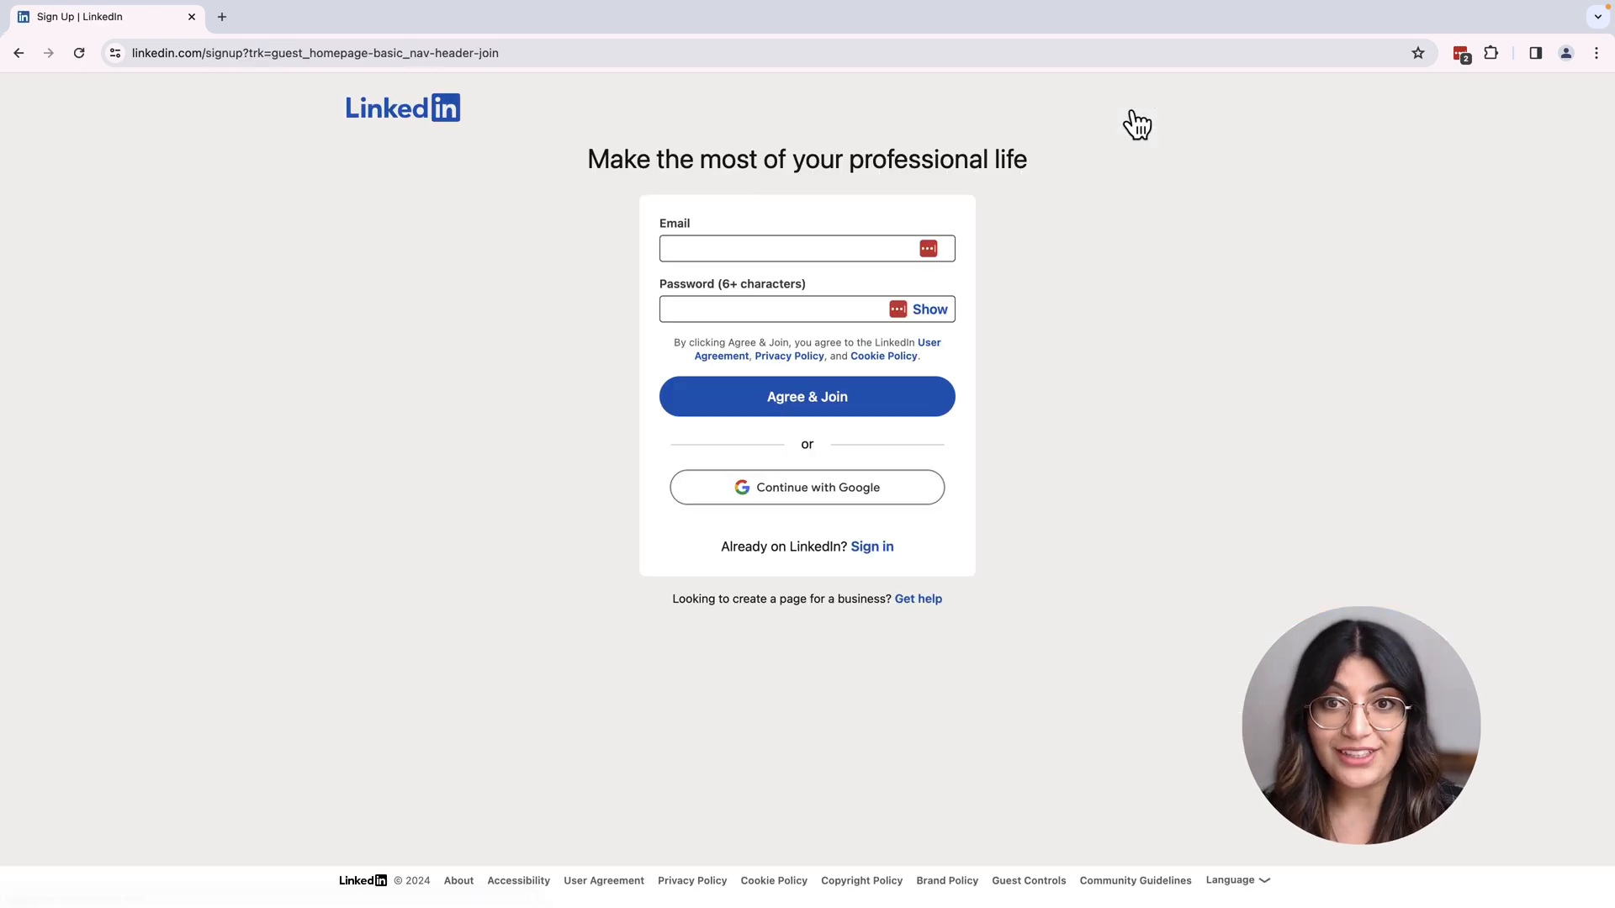
click(794, 248)
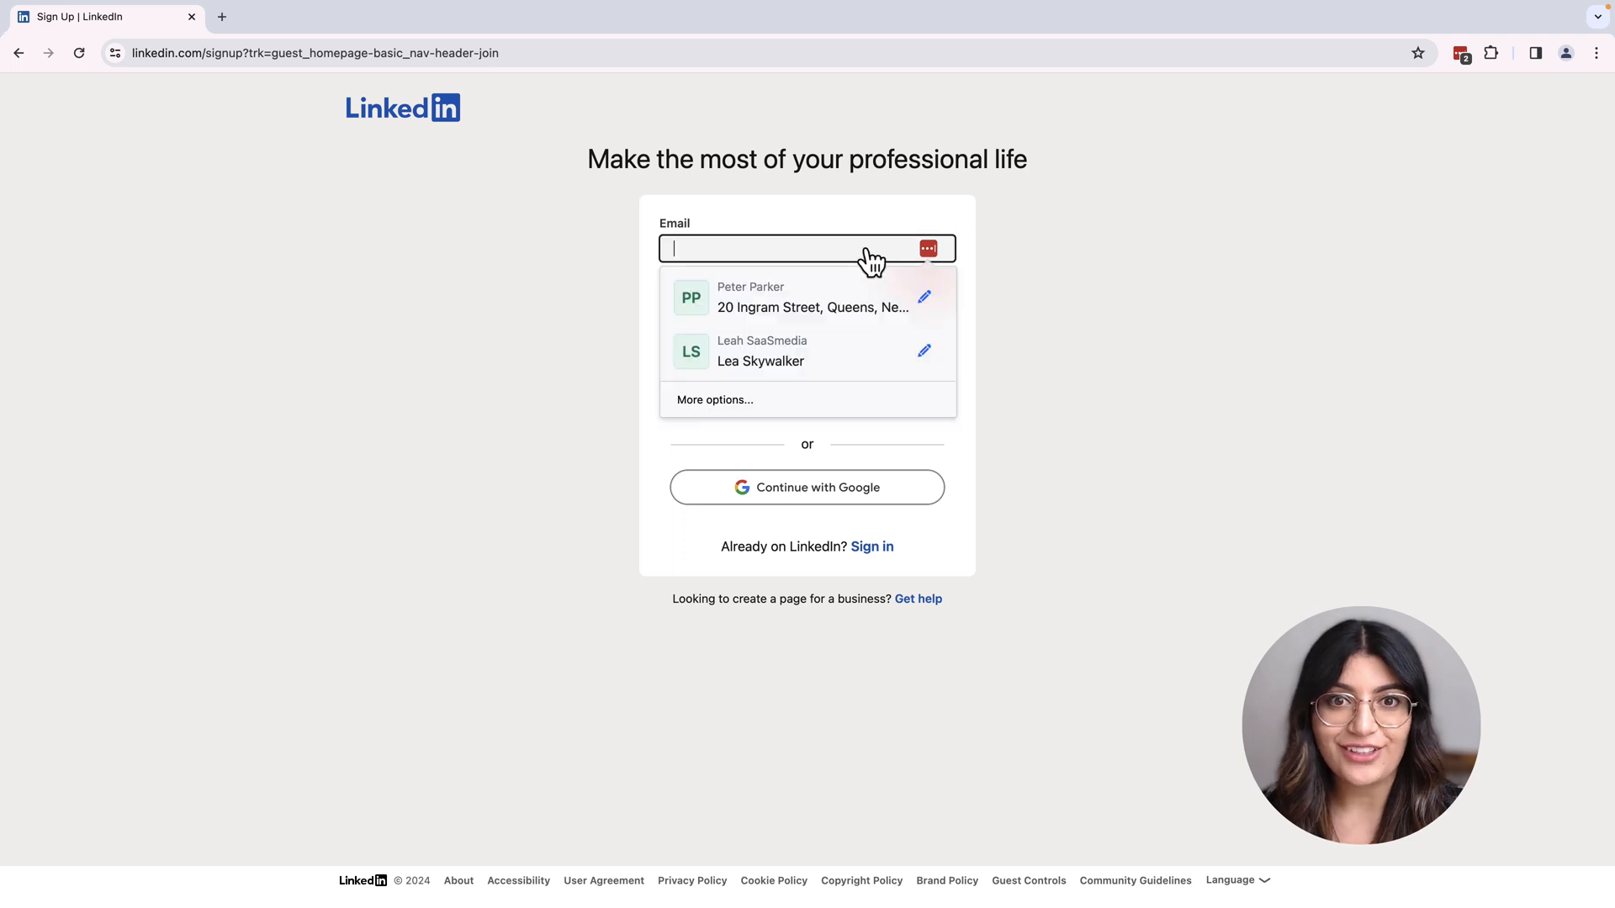
click(809, 298)
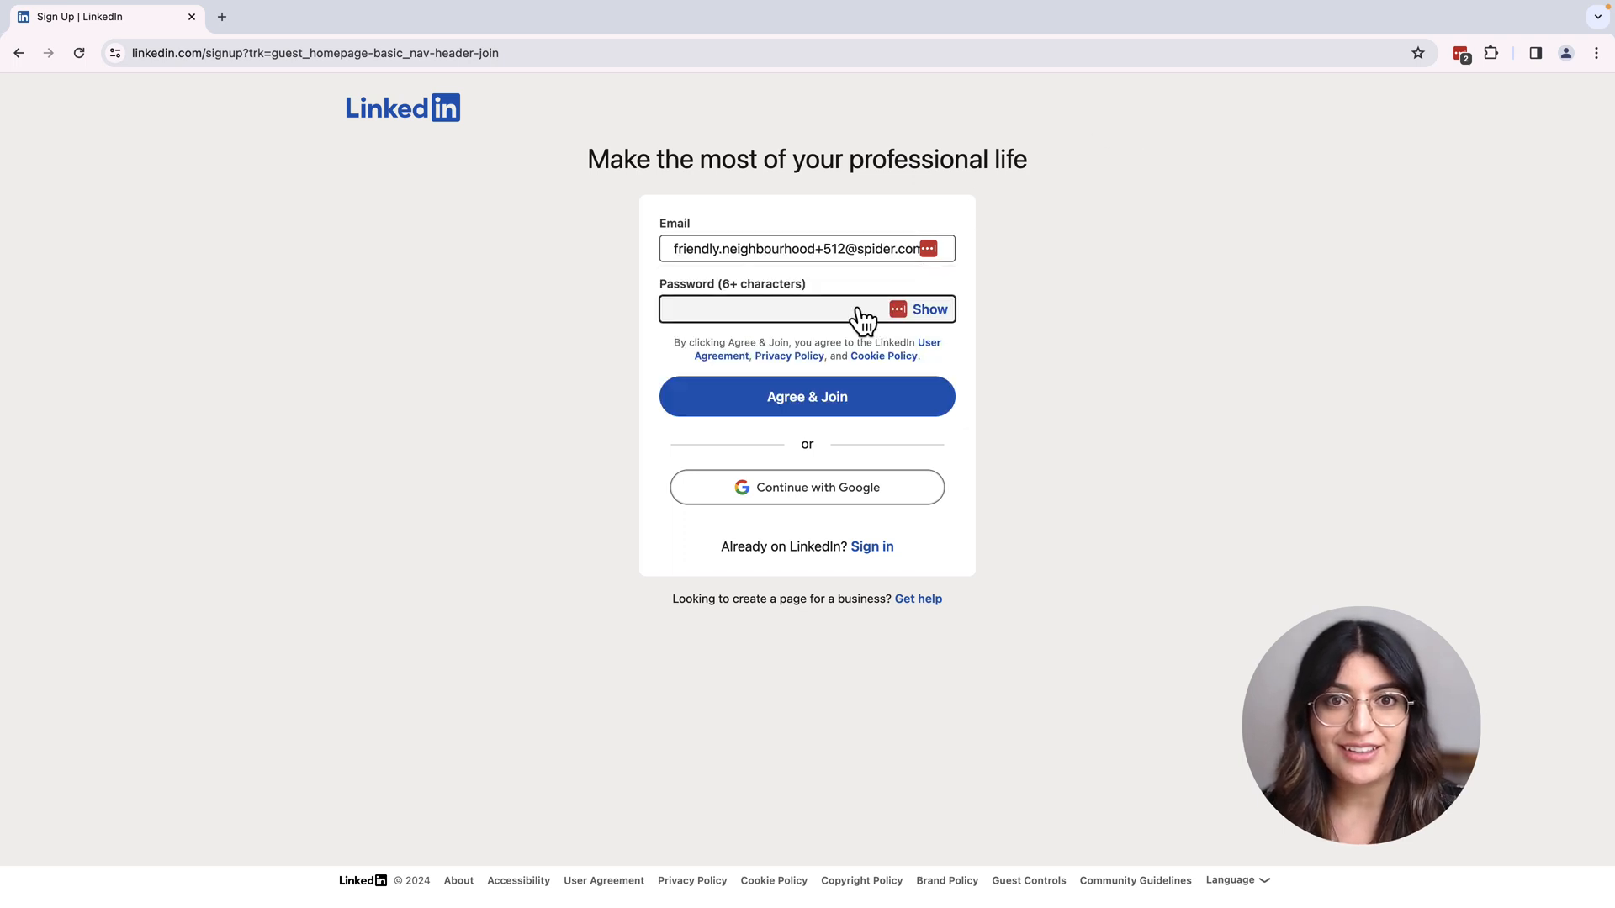
Generate a 69-character password with symbols included and fill it into the password field.
click(762, 309)
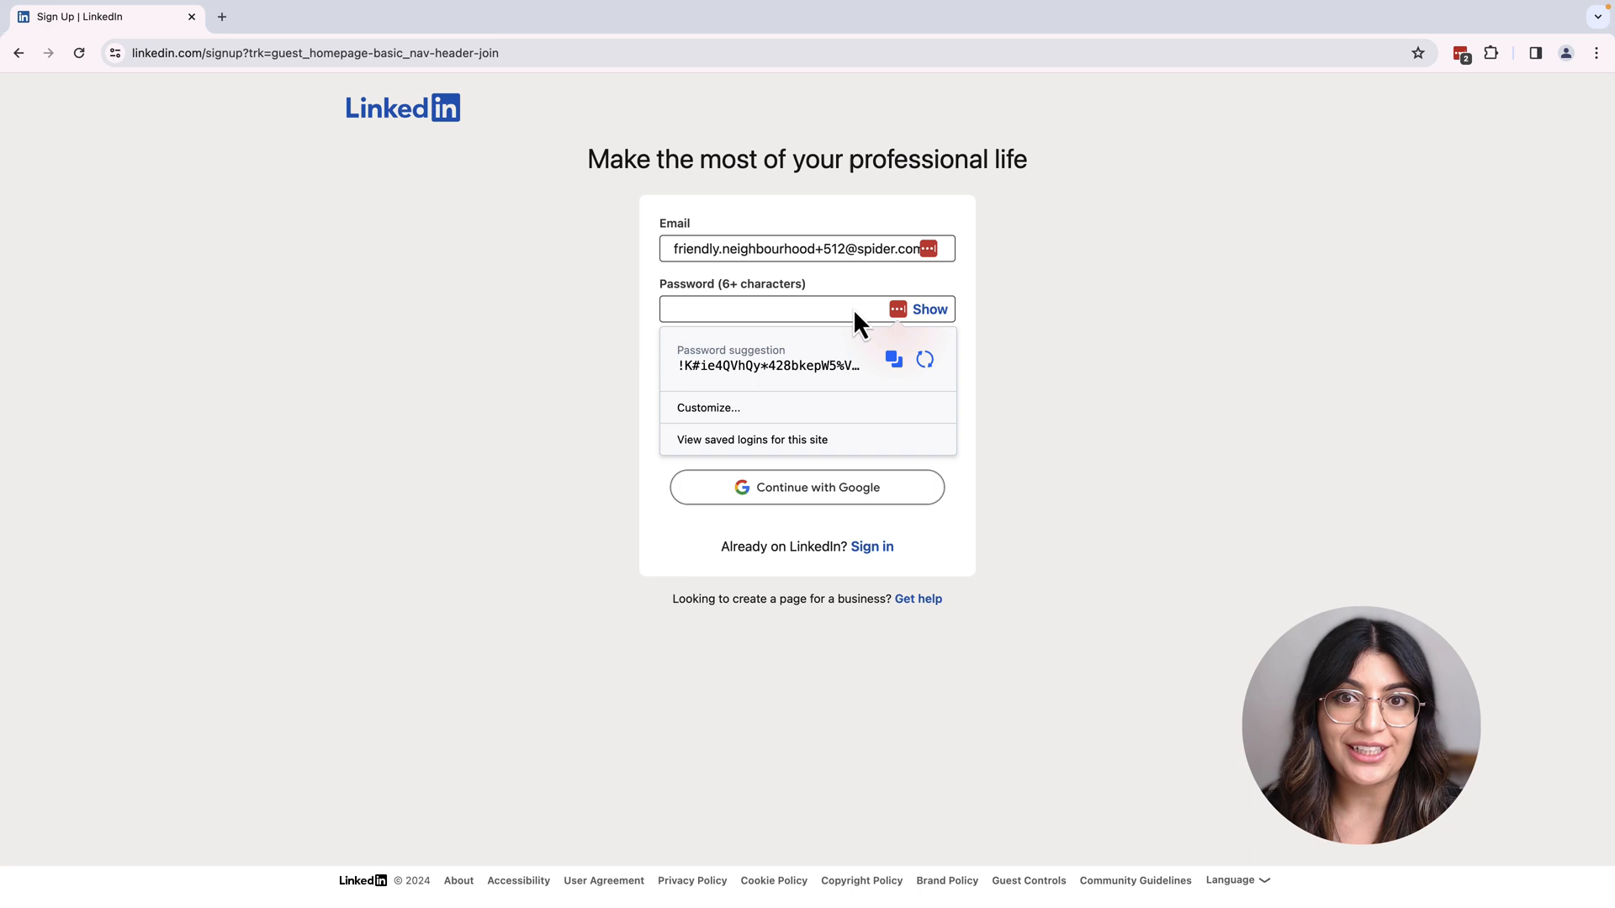
mouse_move(855, 412)
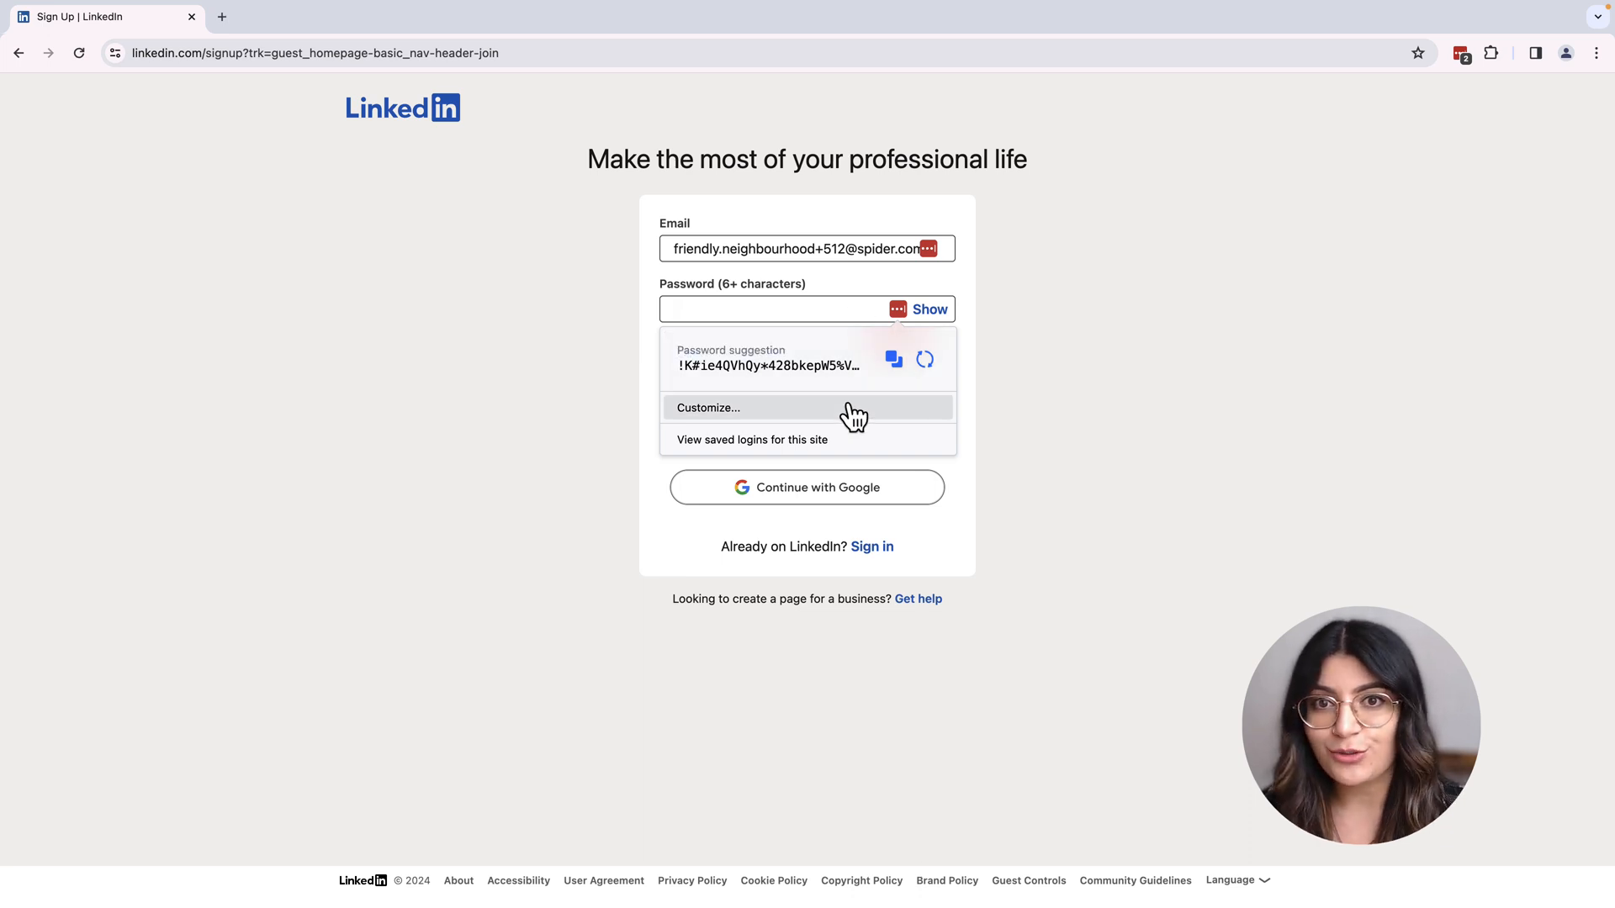
click(707, 407)
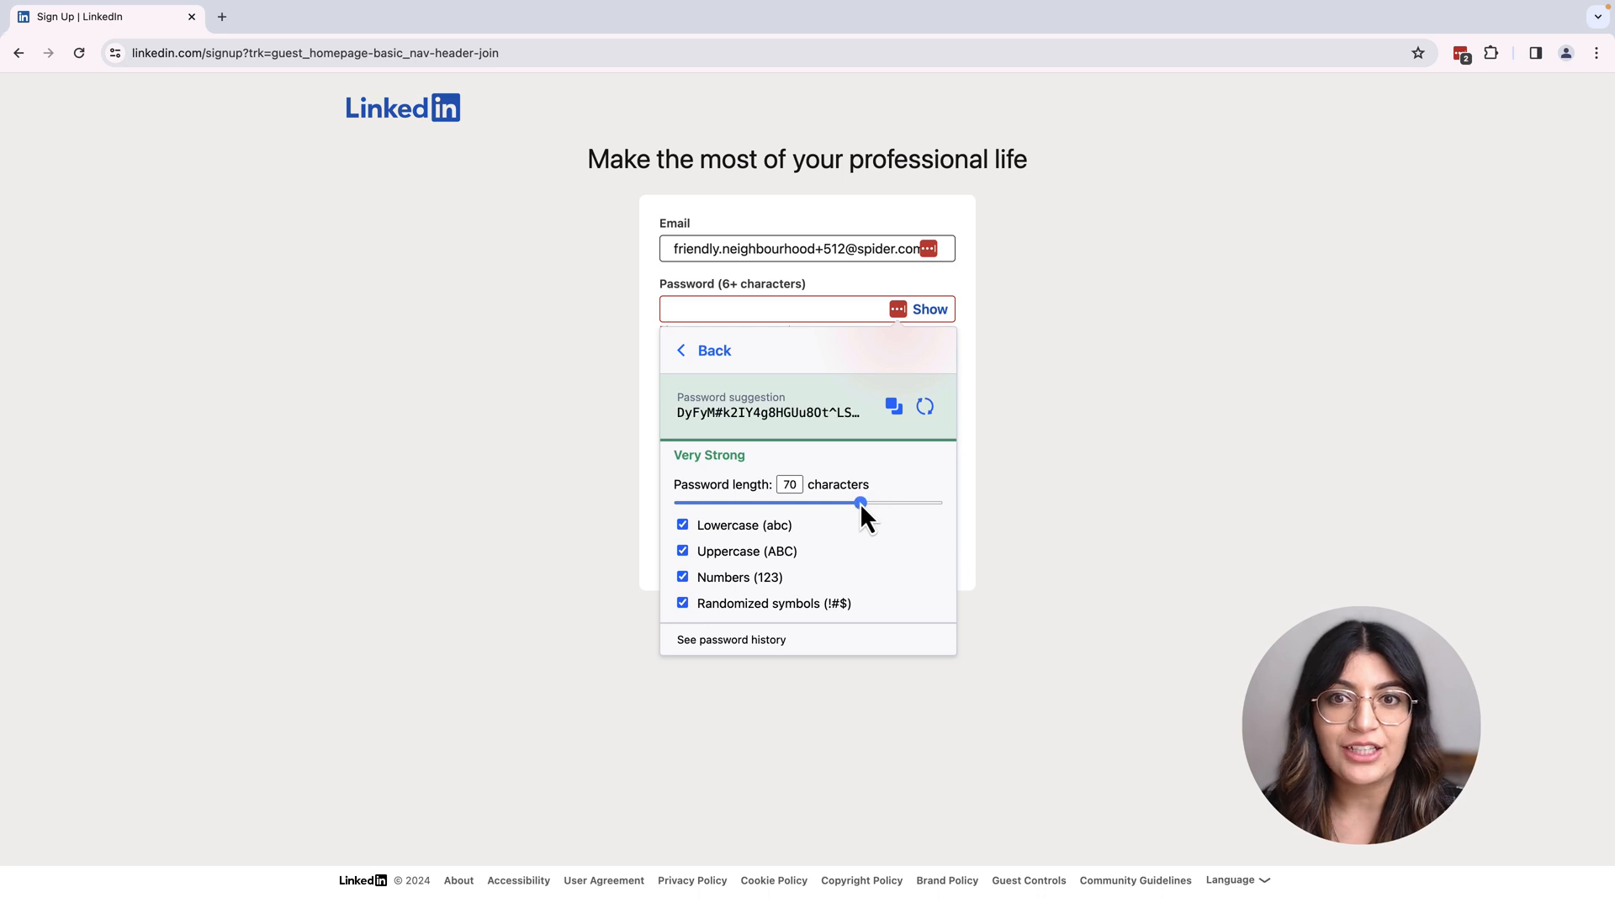
click(682, 577)
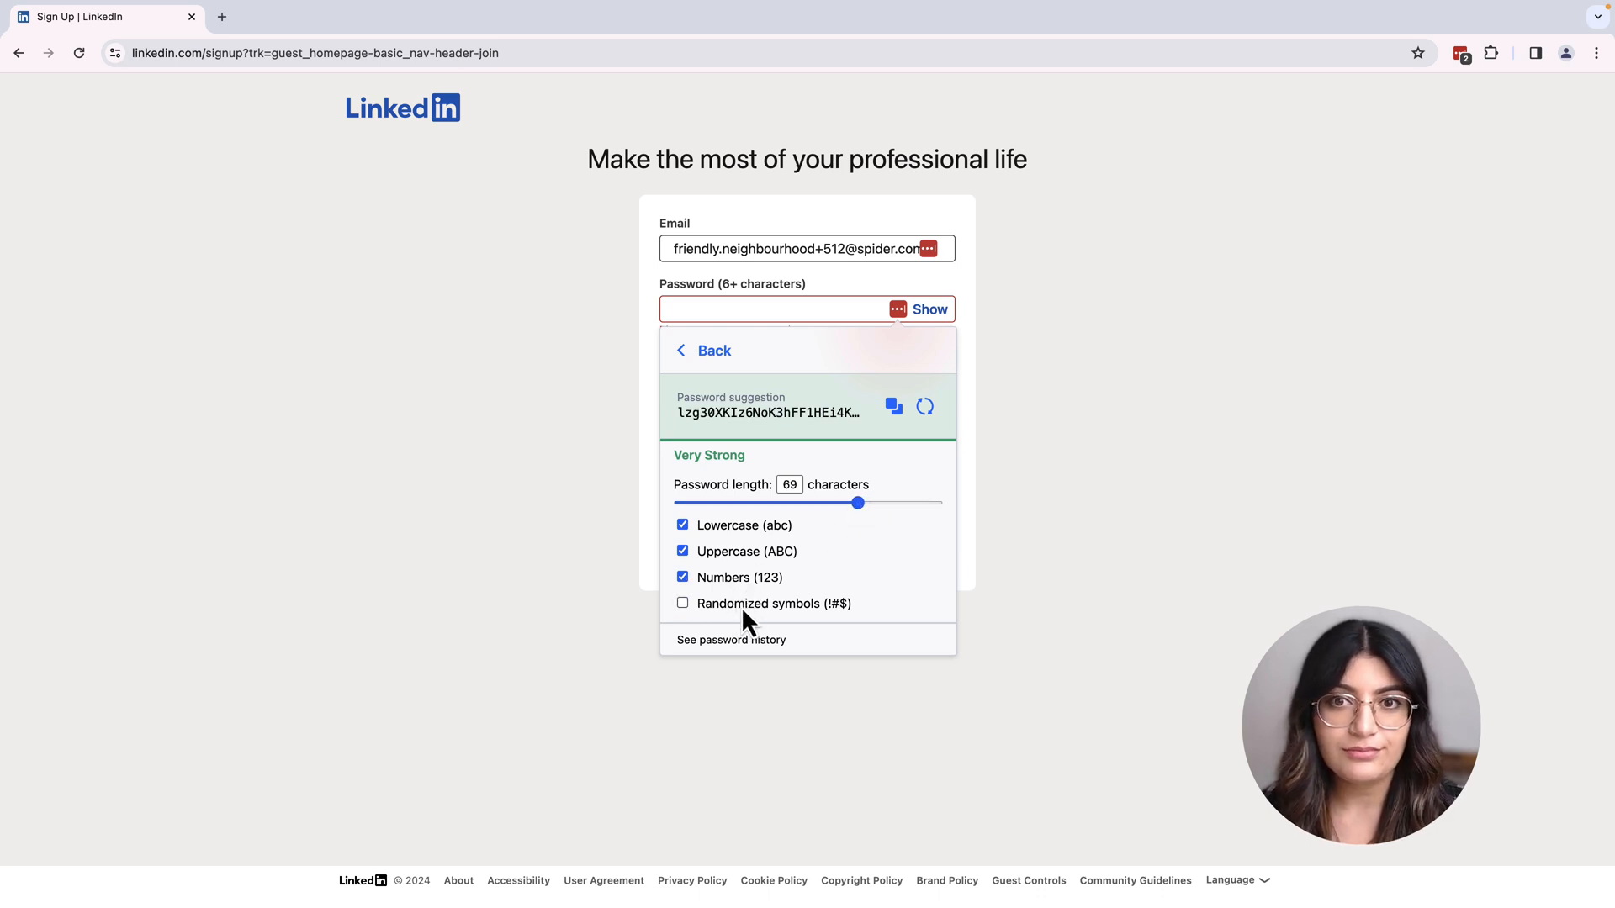
click(682, 604)
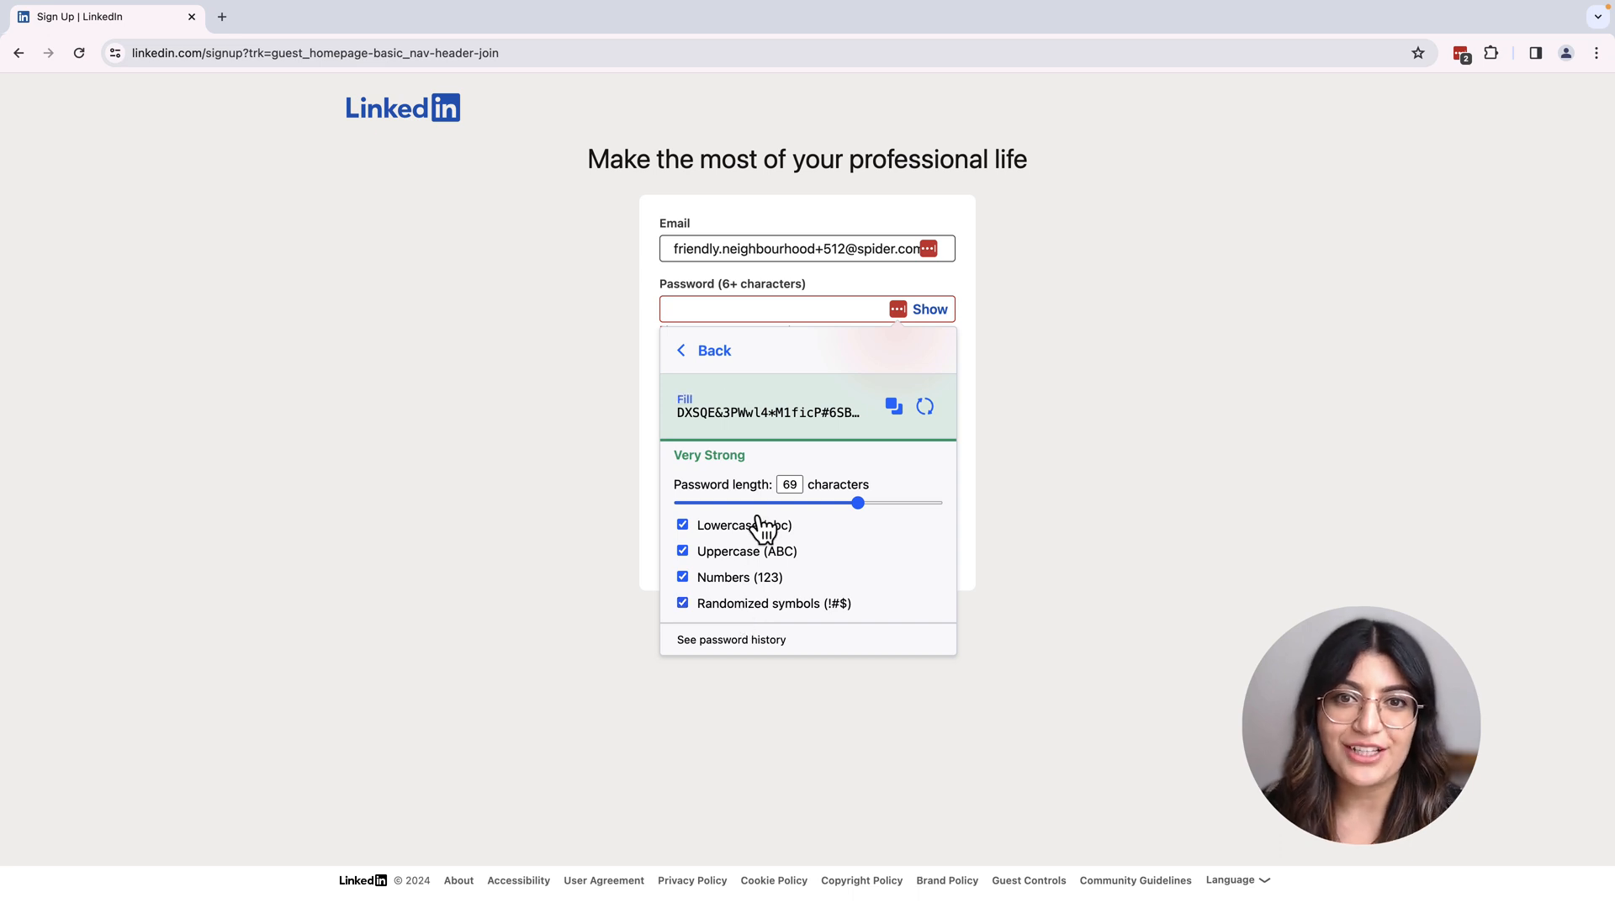
click(767, 412)
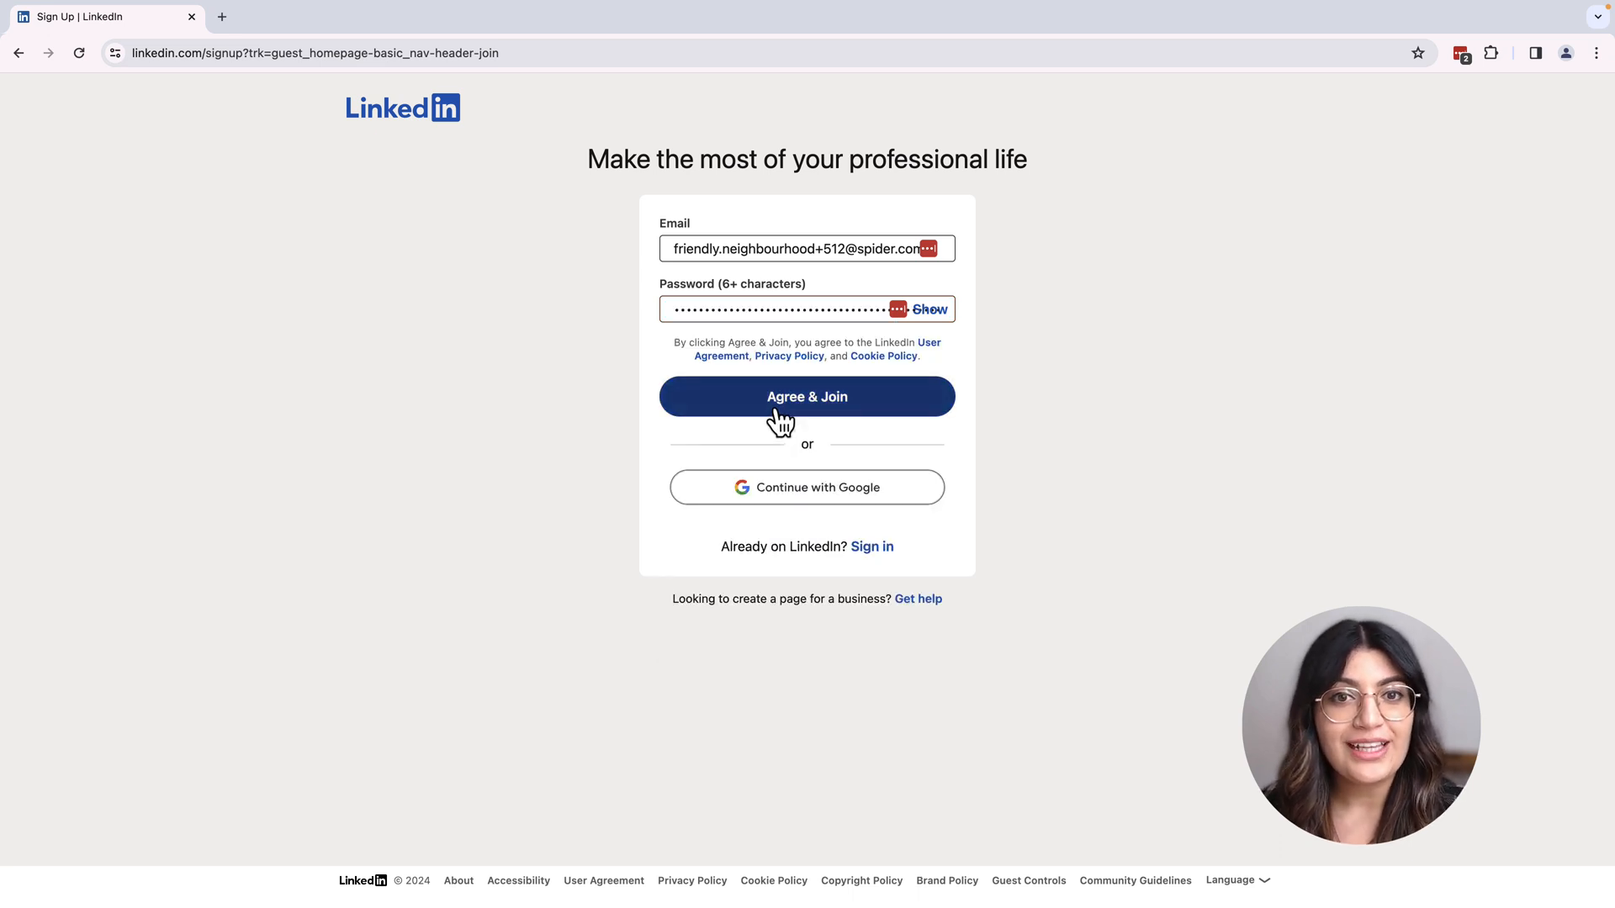
Agree & Join, fill names from the saved identity, add the login to the vault, continue.
click(807, 396)
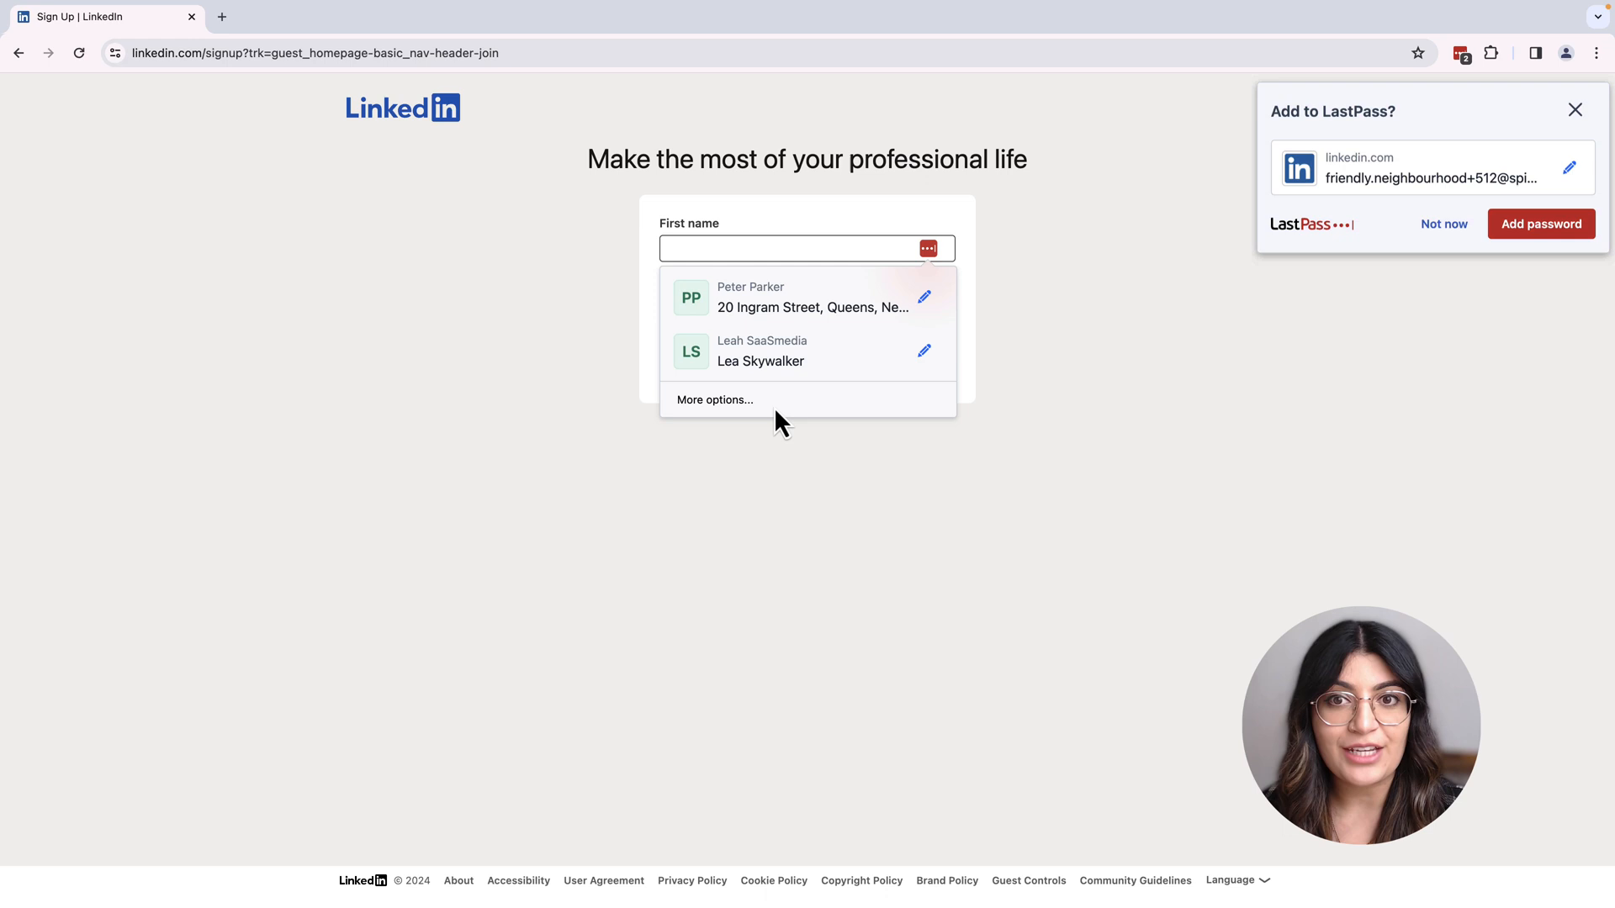
click(813, 298)
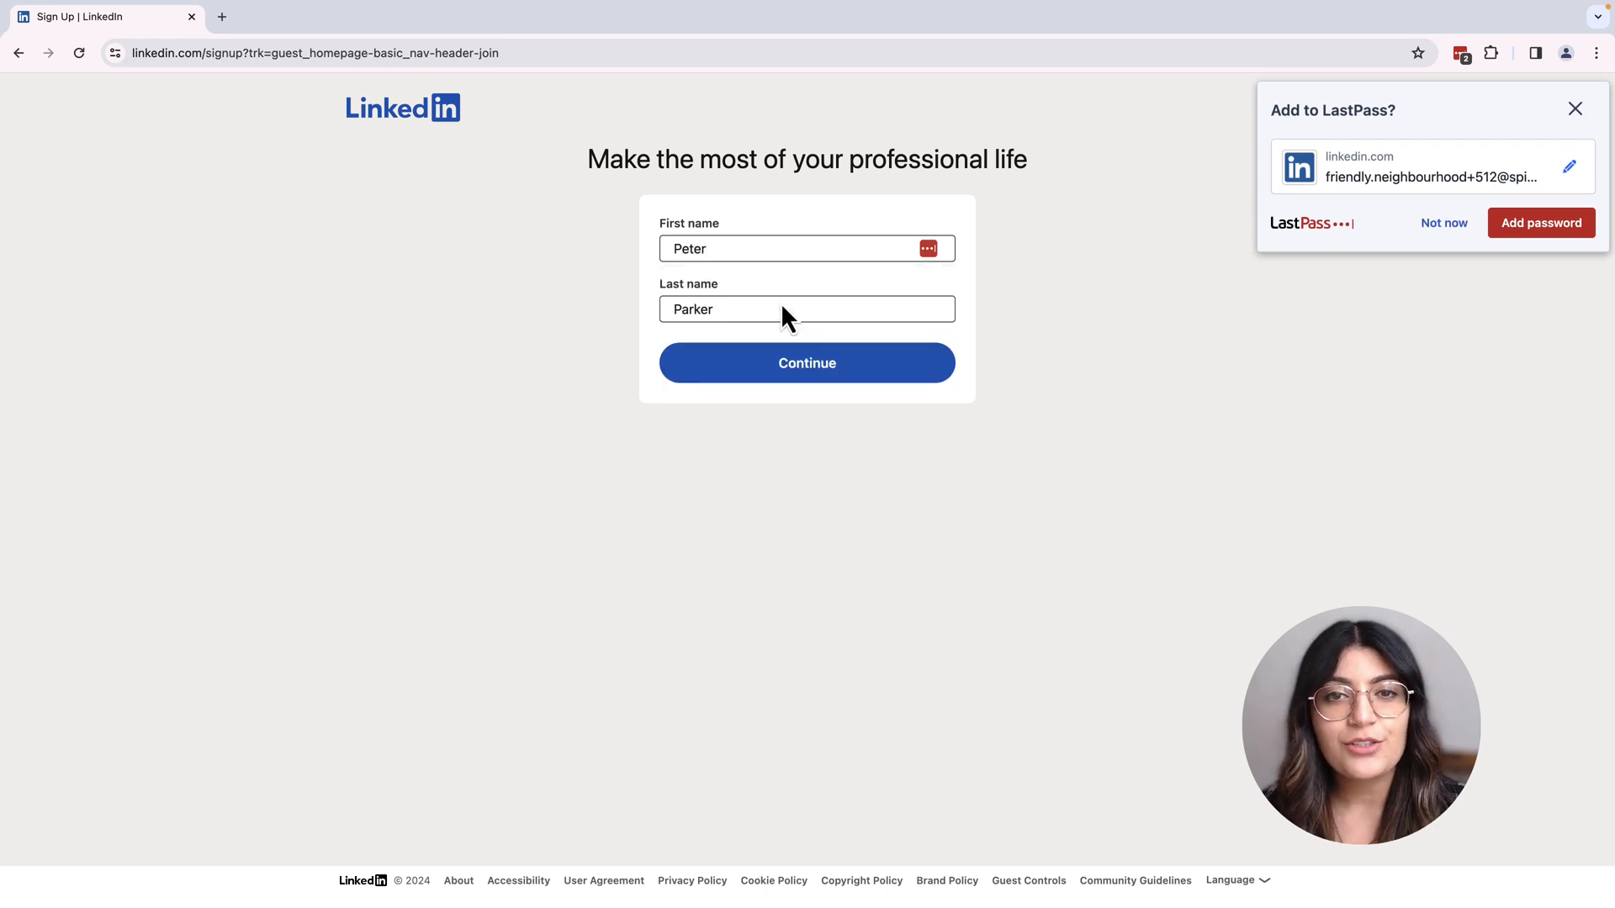
mouse_move(1561, 232)
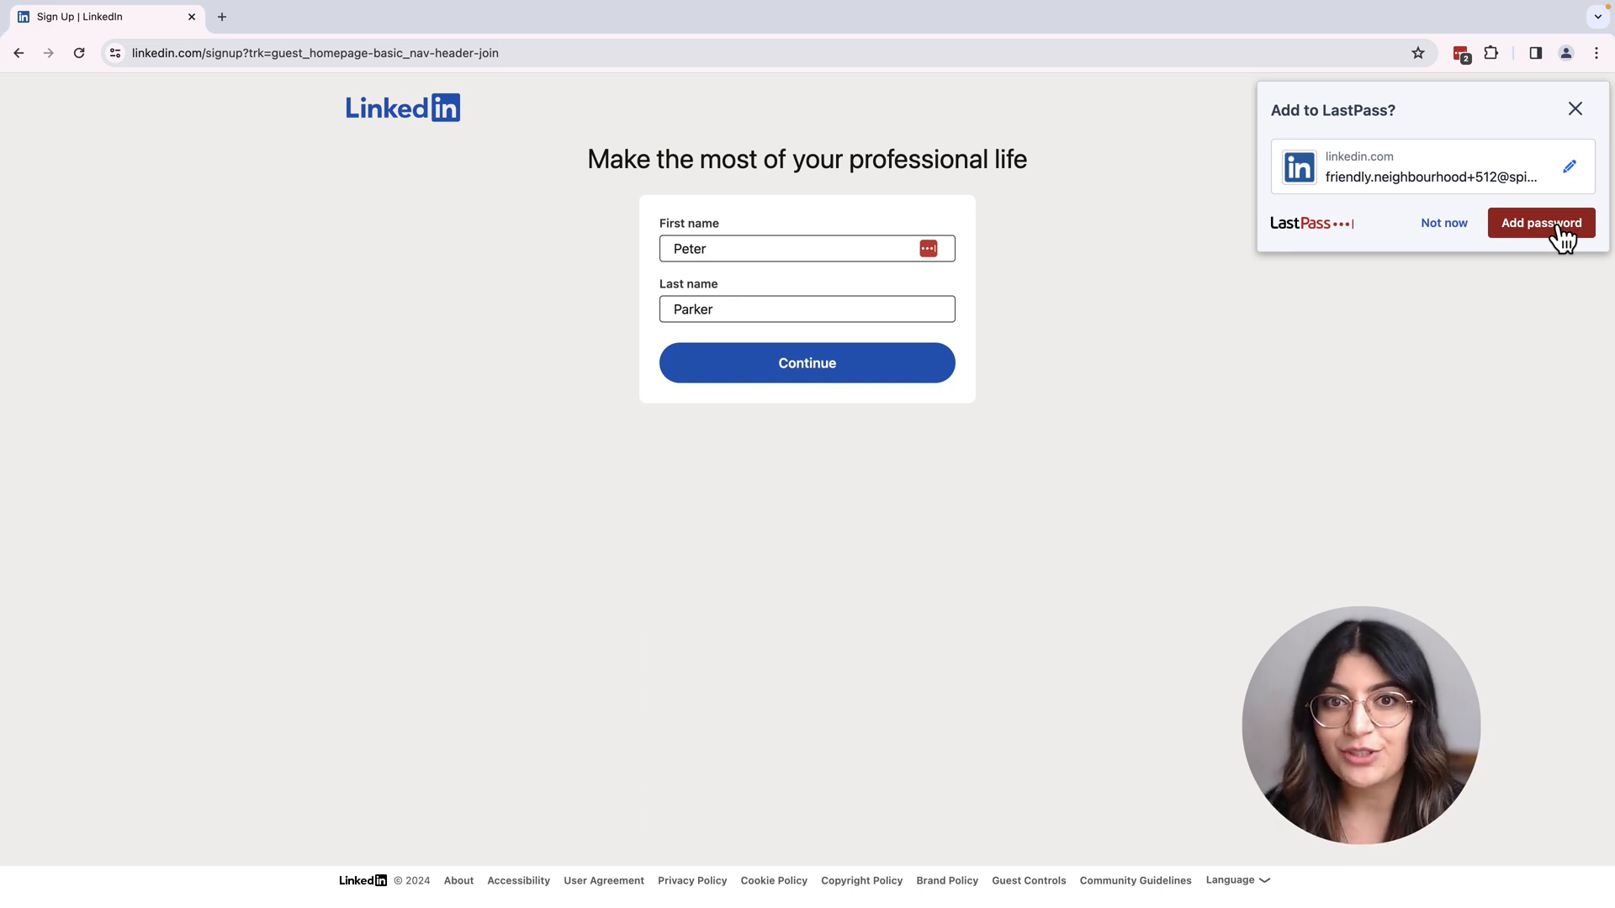
click(1541, 222)
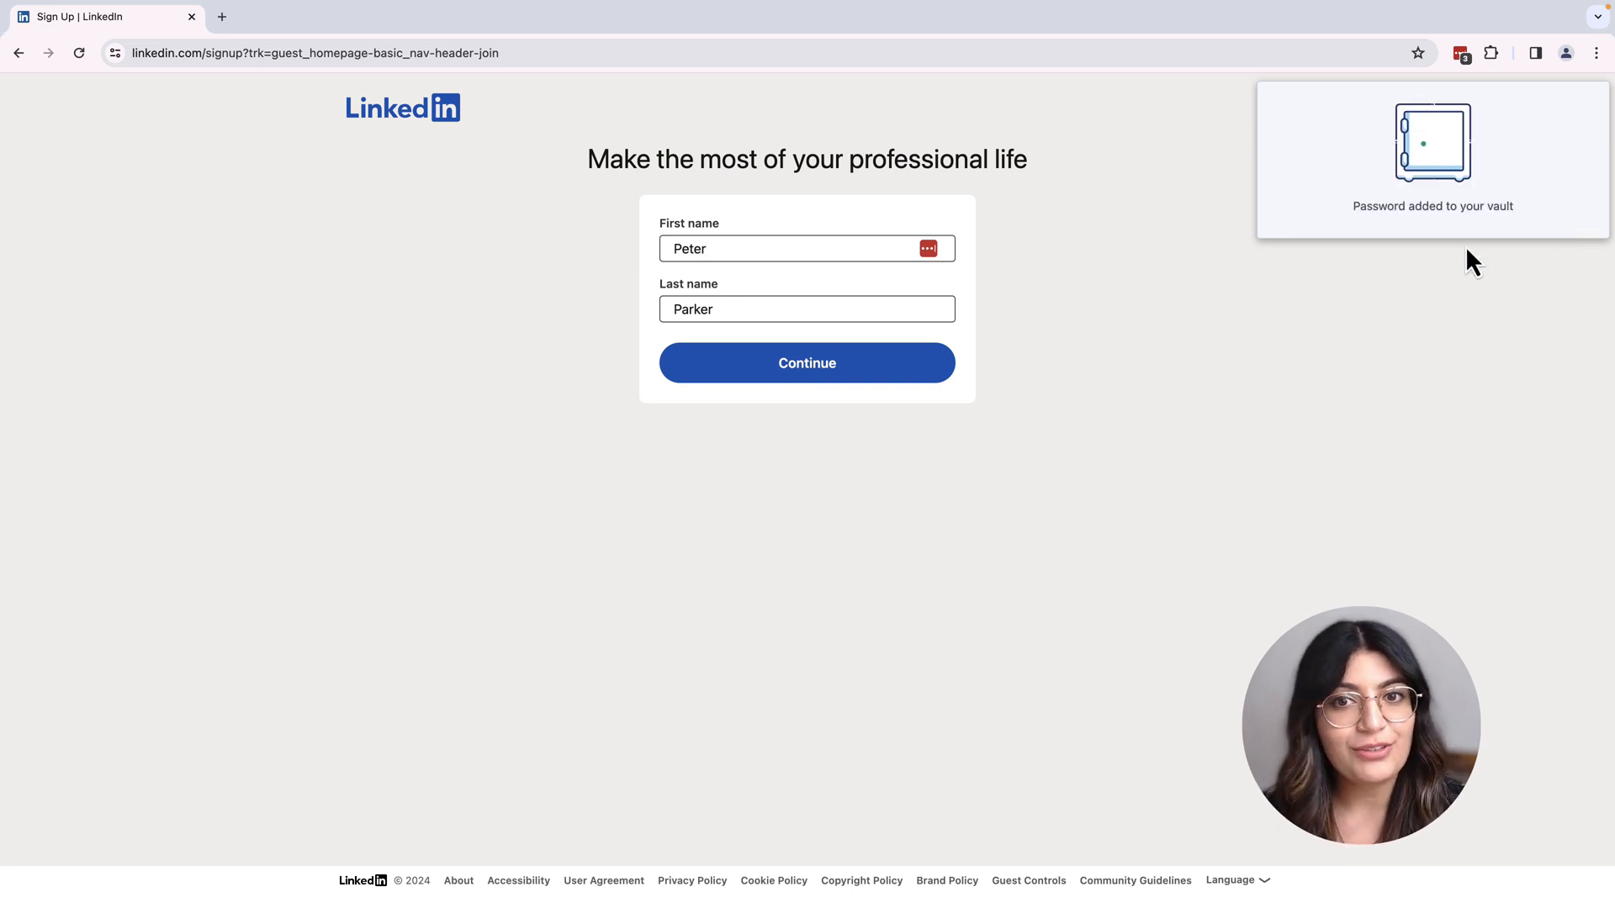
click(807, 362)
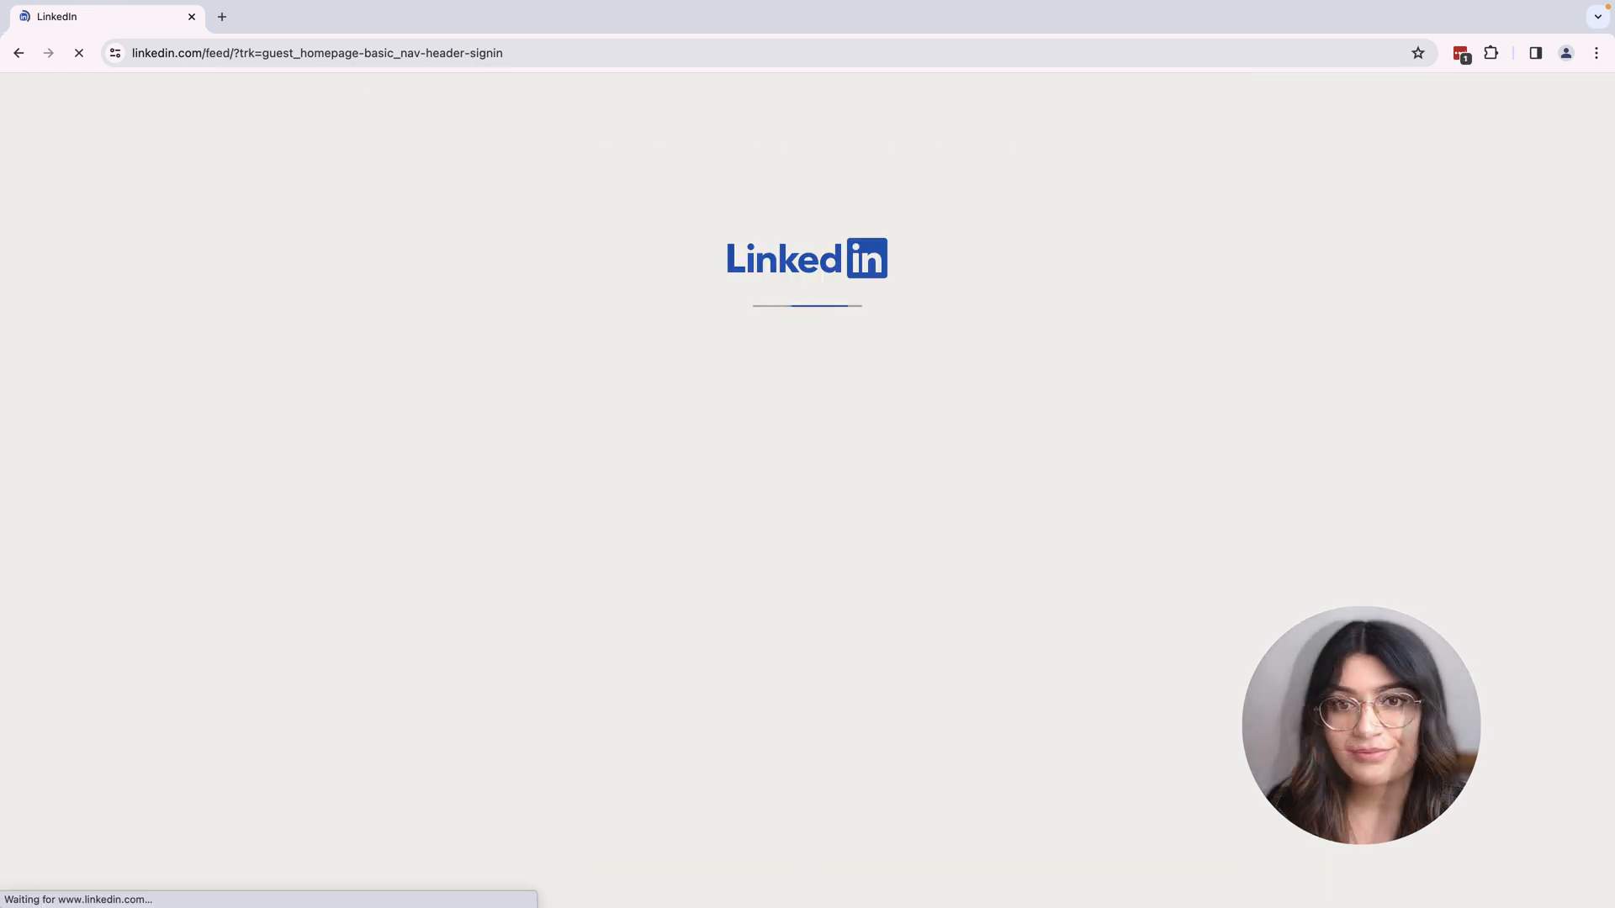
Sign out of LinkedIn through the Me menu.
click(1396, 74)
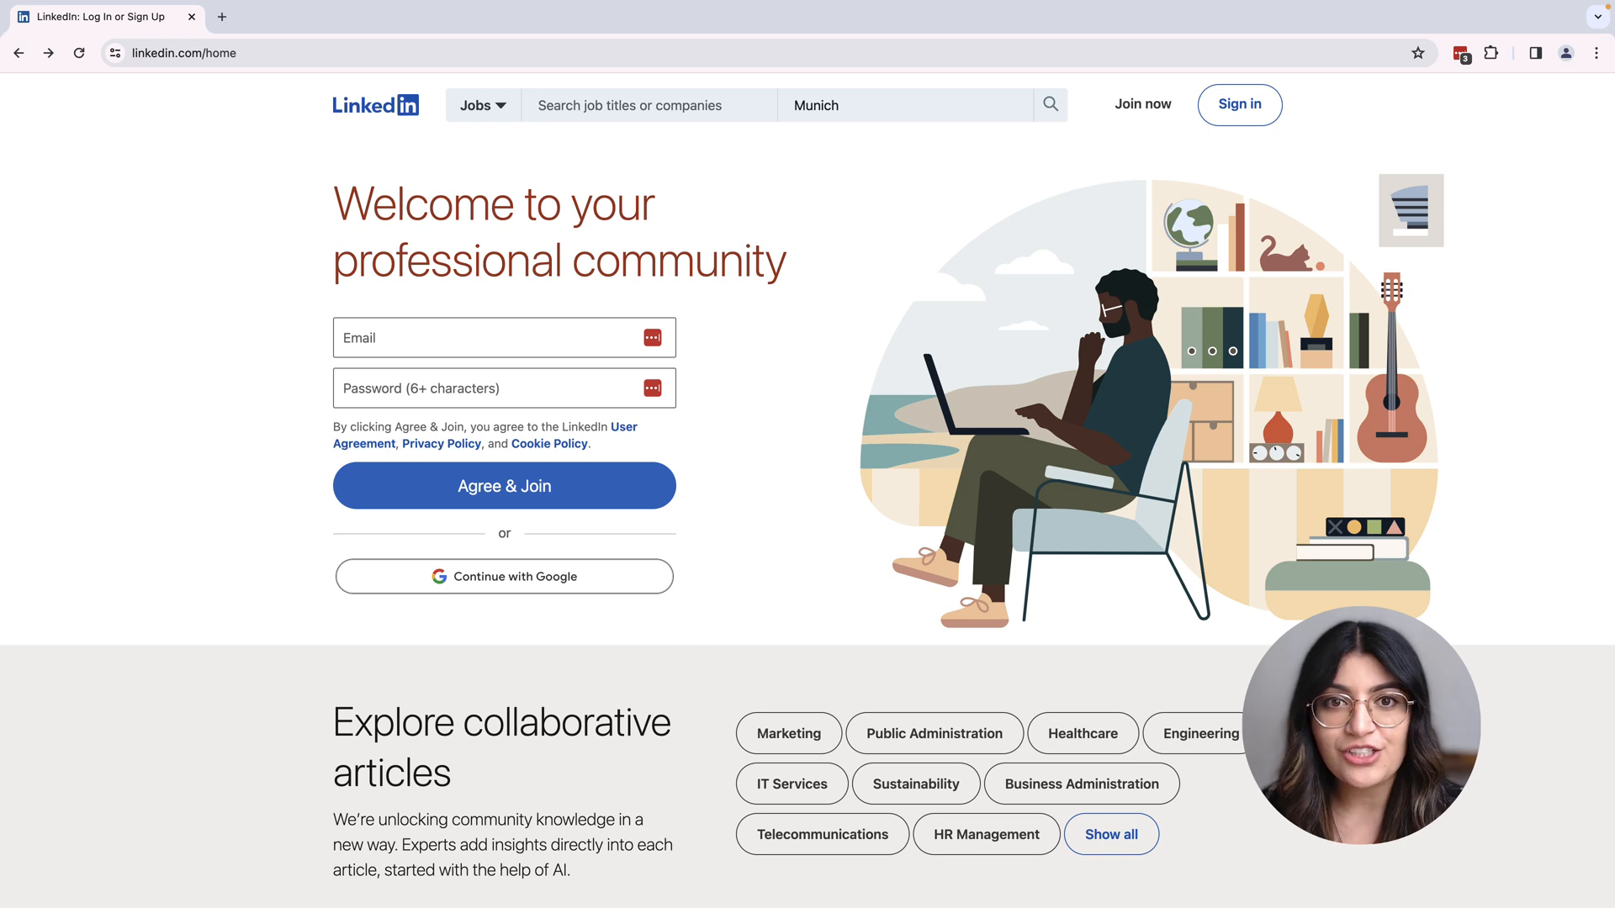
Open the LinkedIn sign-in page and sign in with the LastPass-autofilled email and password.
click(1239, 104)
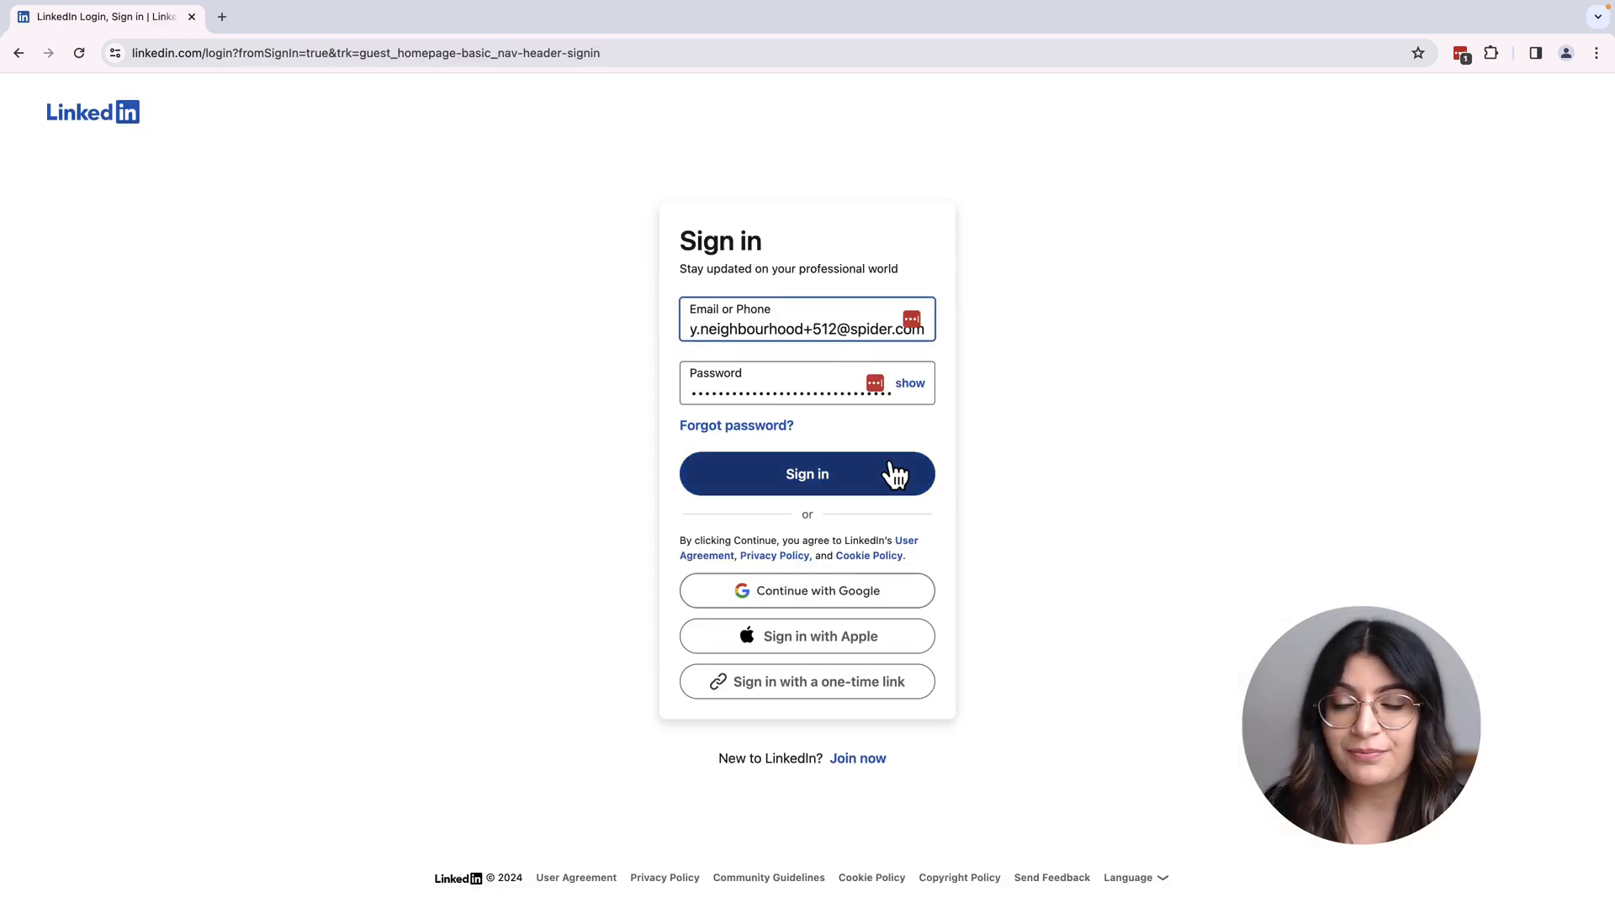
click(807, 474)
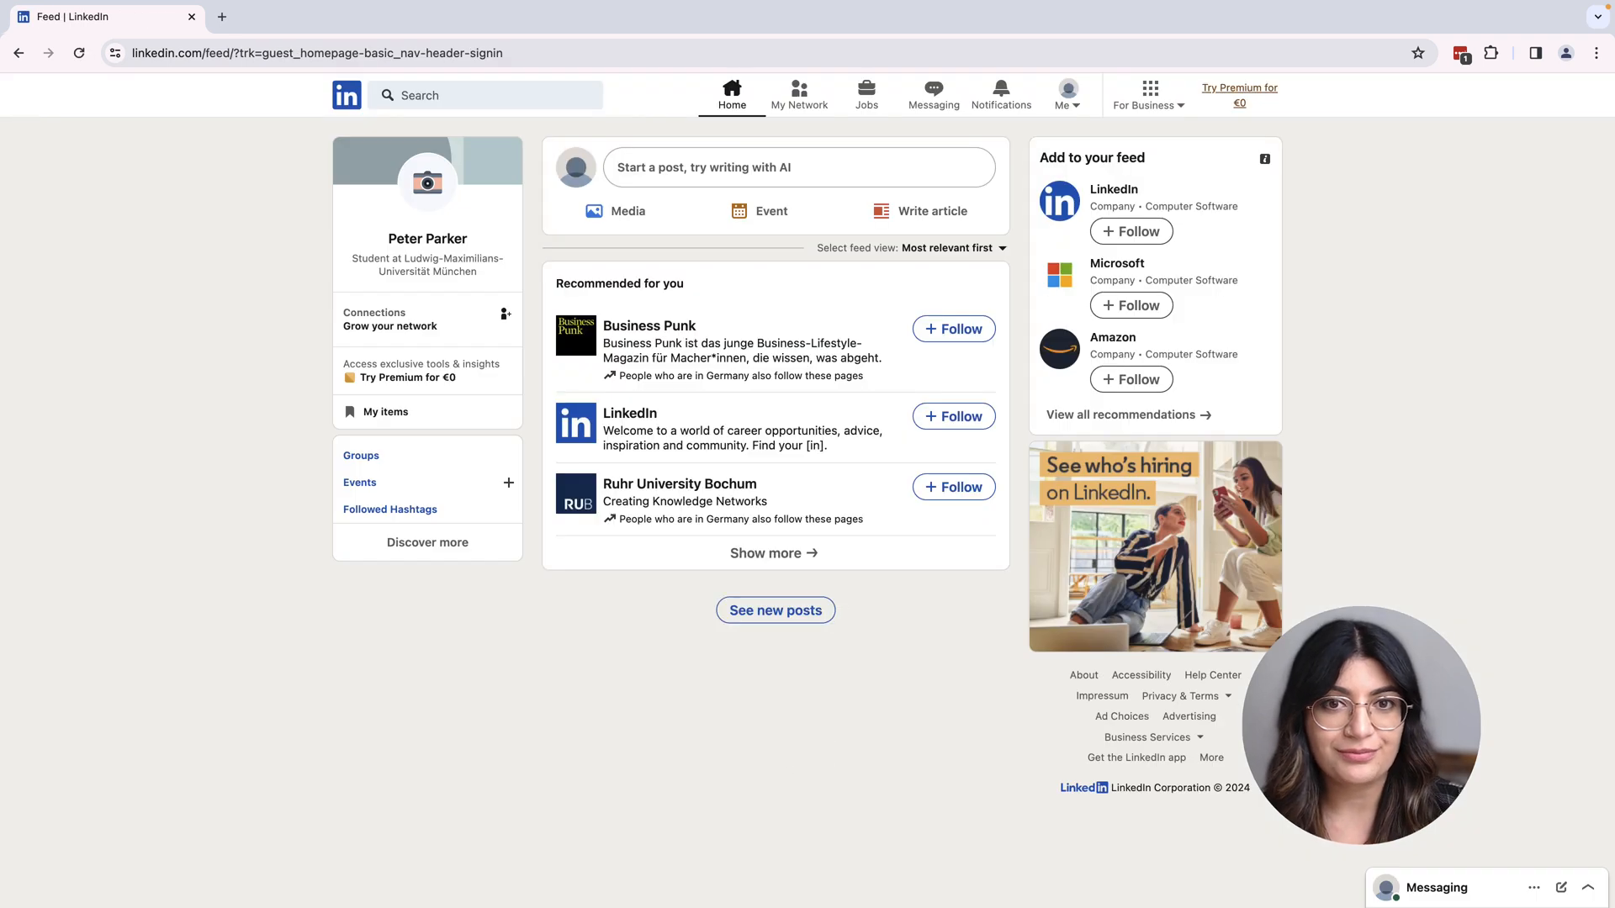